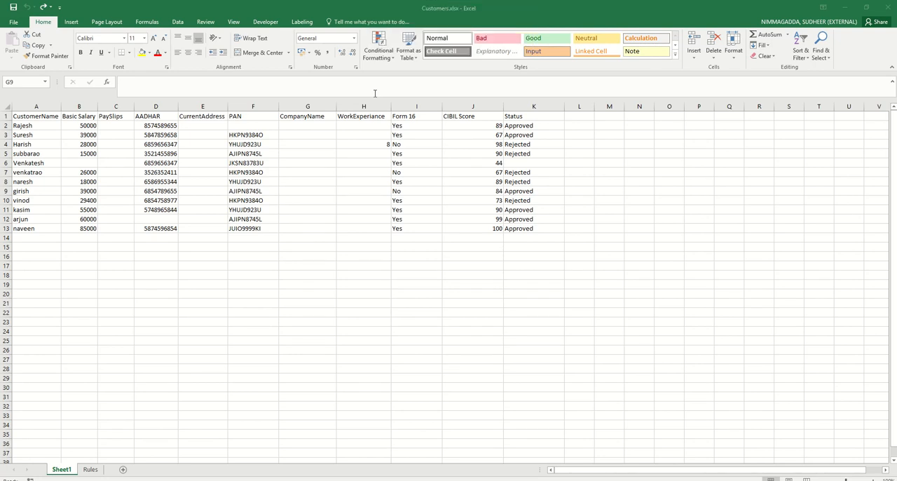
{"action": "mouse_move", "coordinate": [283, 226]}
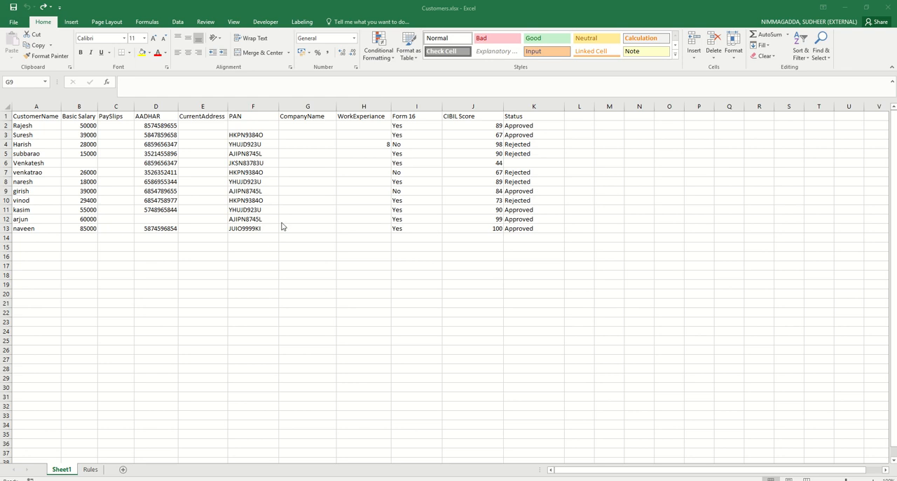
Highlight the whole customer data range, then start column selection at Basic Salary
{"action": "left_click", "coordinate": [307, 191]}
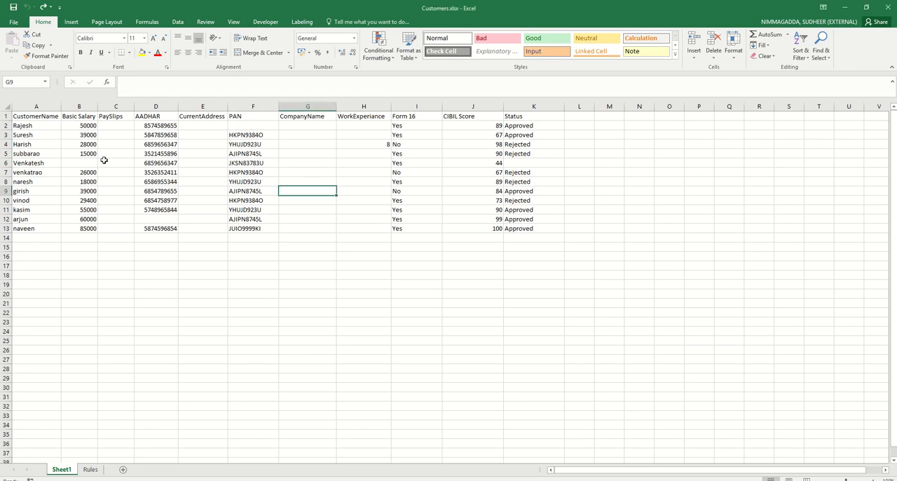
{"action": "left_click_drag", "start_coordinate": [36, 115], "coordinate": [533, 228]}
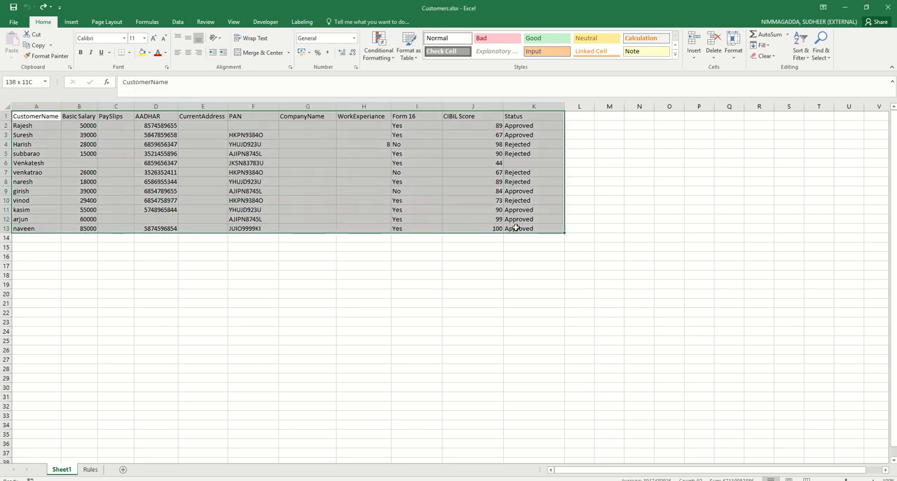
{"action": "left_click", "coordinate": [307, 265]}
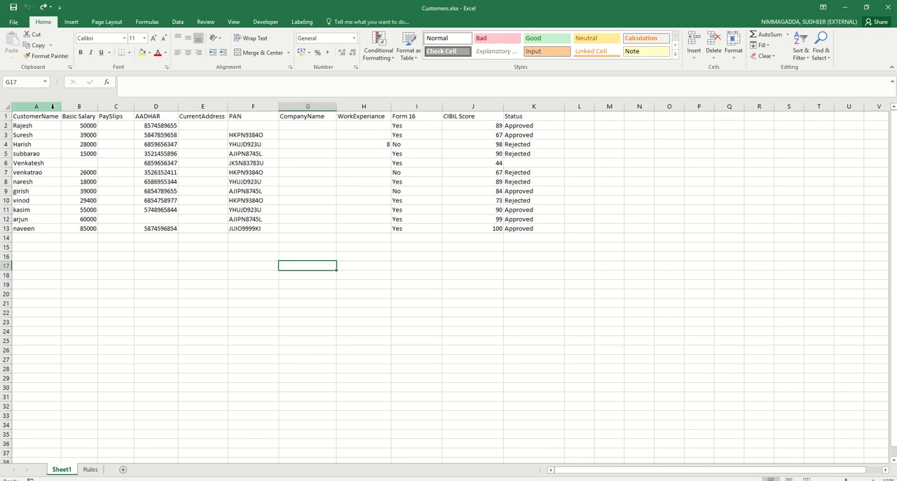
{"action": "left_click", "coordinate": [79, 107]}
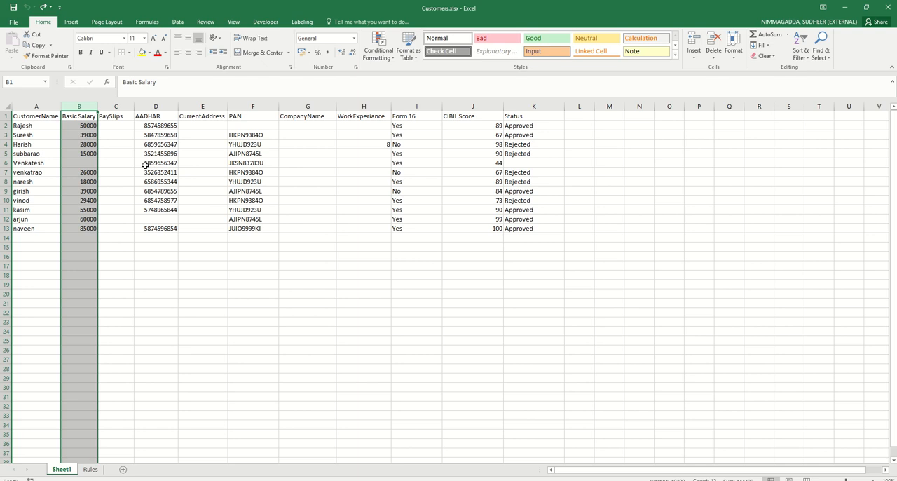
Select the empty PaySlips, CurrentAddress and CompanyName columns together with Ctrl+click
{"action": "left_click", "coordinate": [115, 107]}
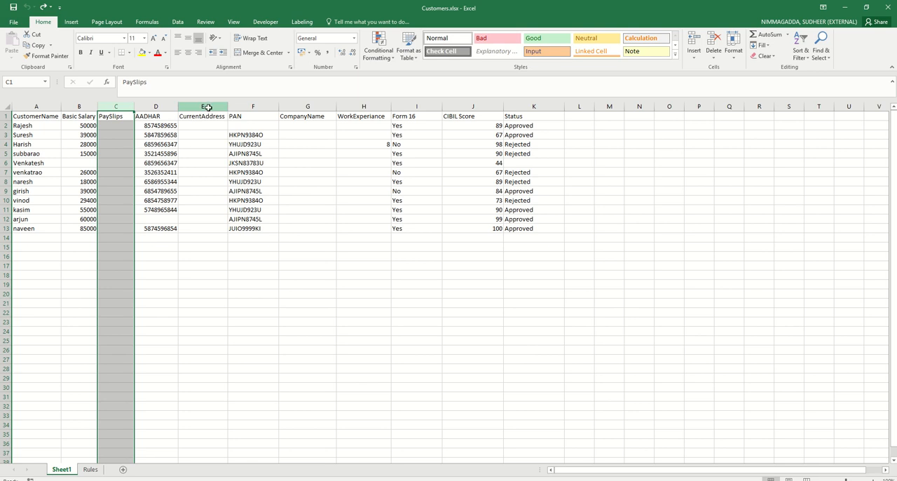
{"action": "left_click", "coordinate": [202, 107]}
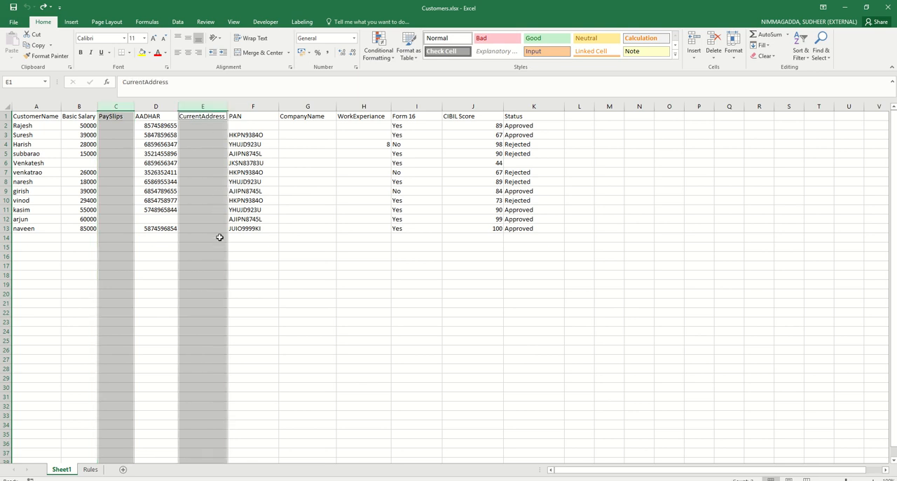
{"action": "left_click", "coordinate": [307, 115]}
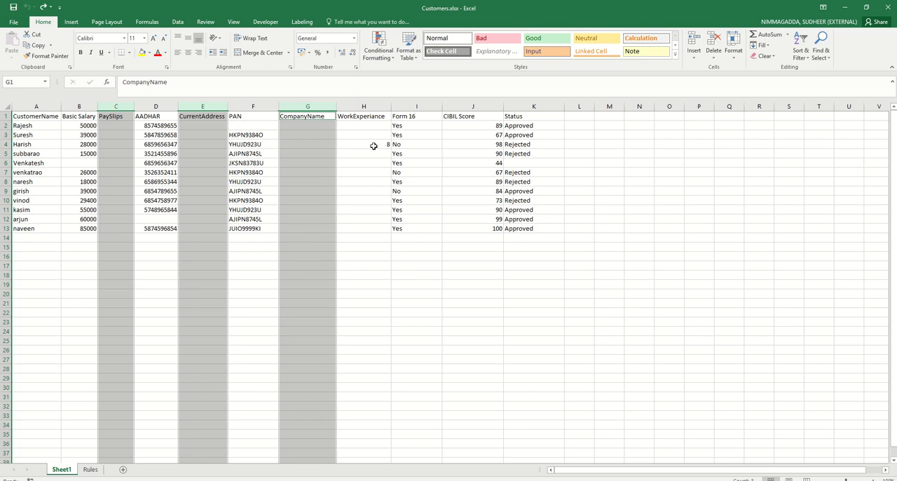
{"action": "mouse_move", "coordinate": [383, 144]}
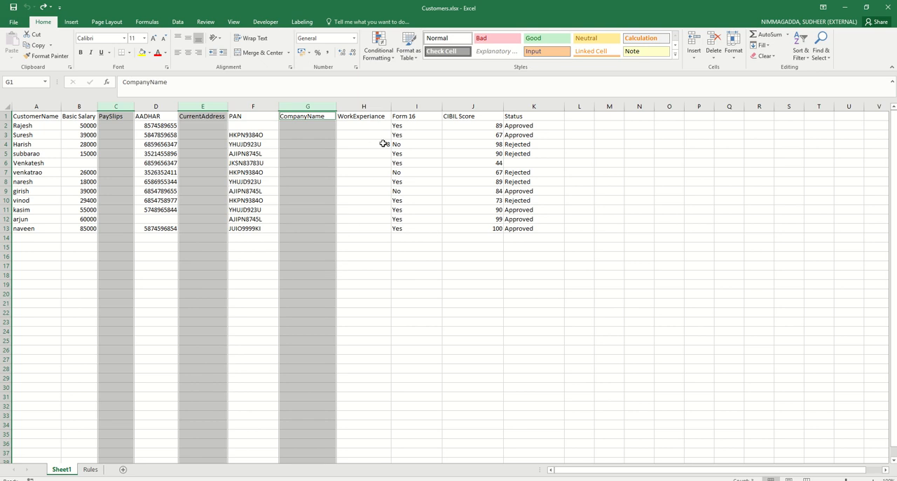
{"action": "mouse_move", "coordinate": [382, 224]}
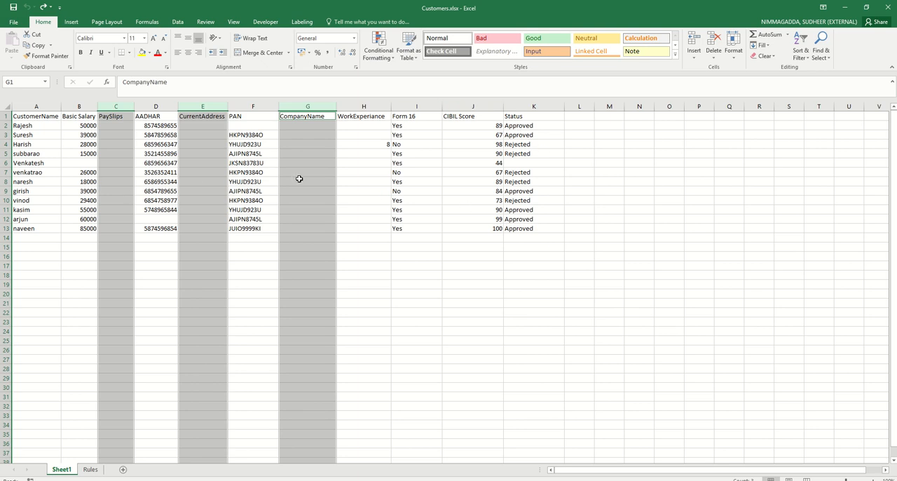
Reselect the empty PaySlips, CurrentAddress and CompanyName columns as the ones to delete
{"action": "left_click", "coordinate": [363, 219]}
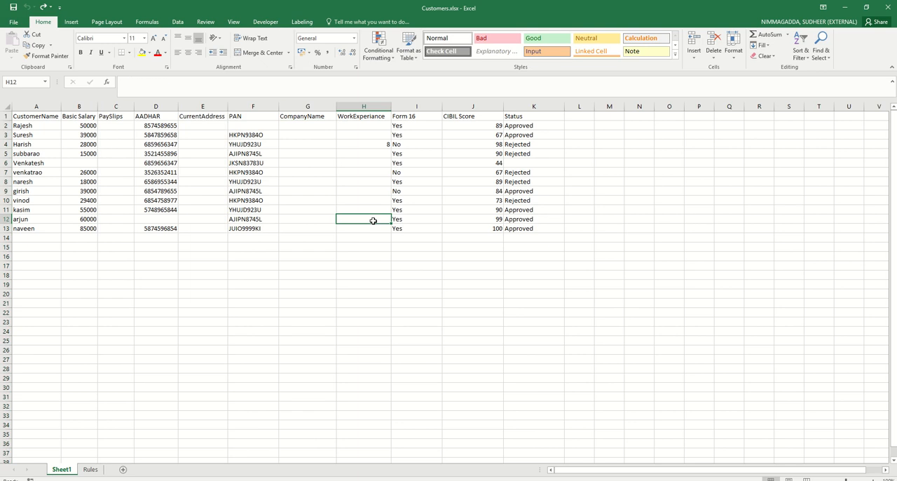
{"action": "left_click", "coordinate": [364, 284]}
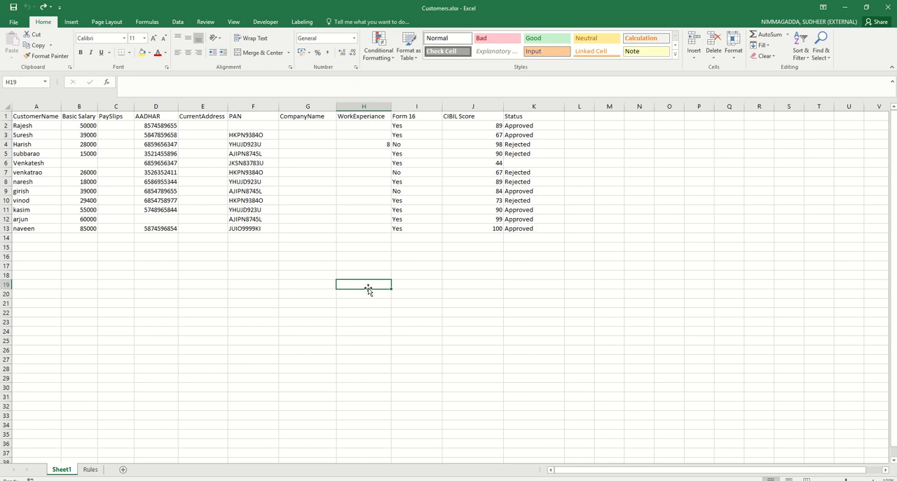
{"action": "left_click", "coordinate": [115, 115]}
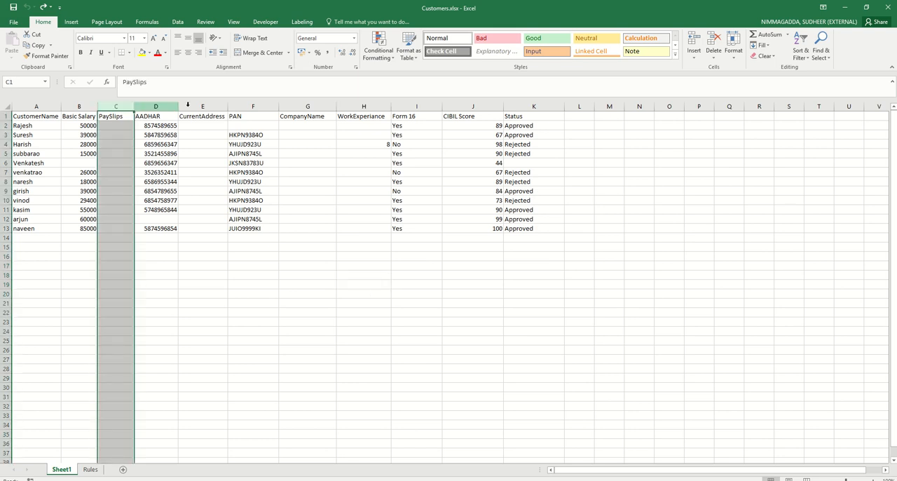
{"action": "left_click", "coordinate": [307, 115]}
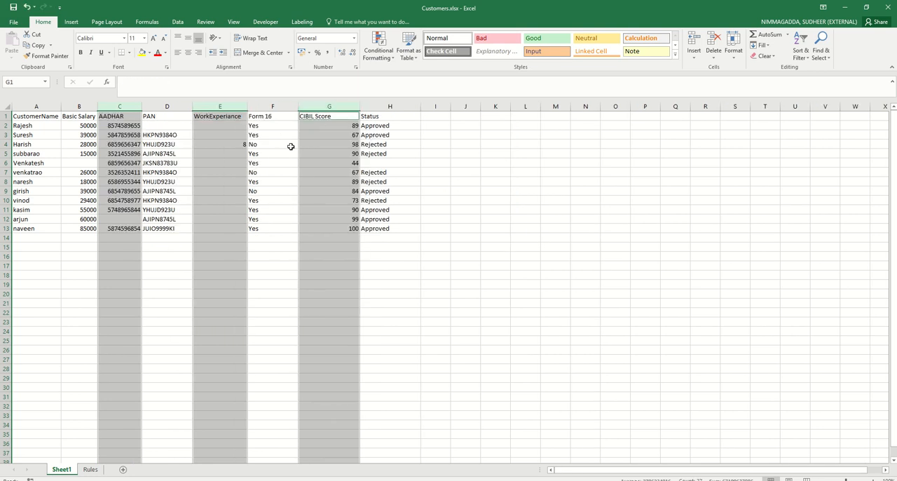
Clear the column selection by selecting a single cell in the data
{"action": "left_click", "coordinate": [389, 134]}
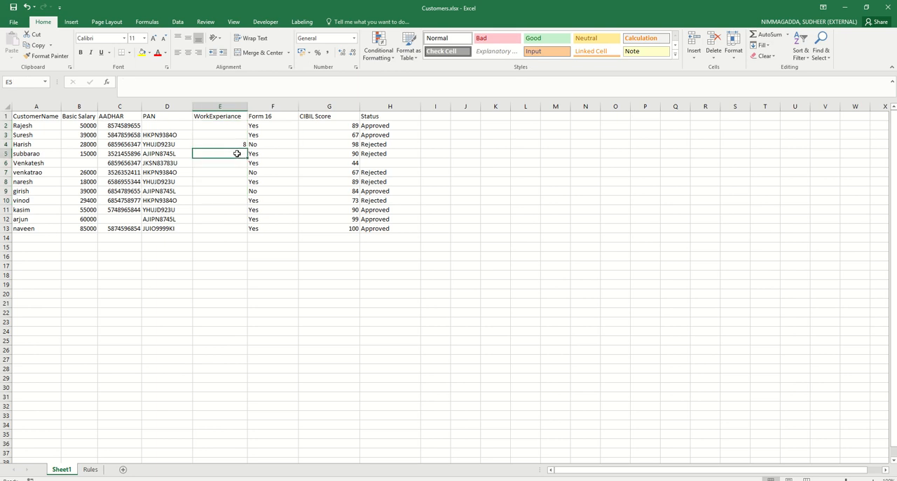
{"action": "mouse_move", "coordinate": [316, 269]}
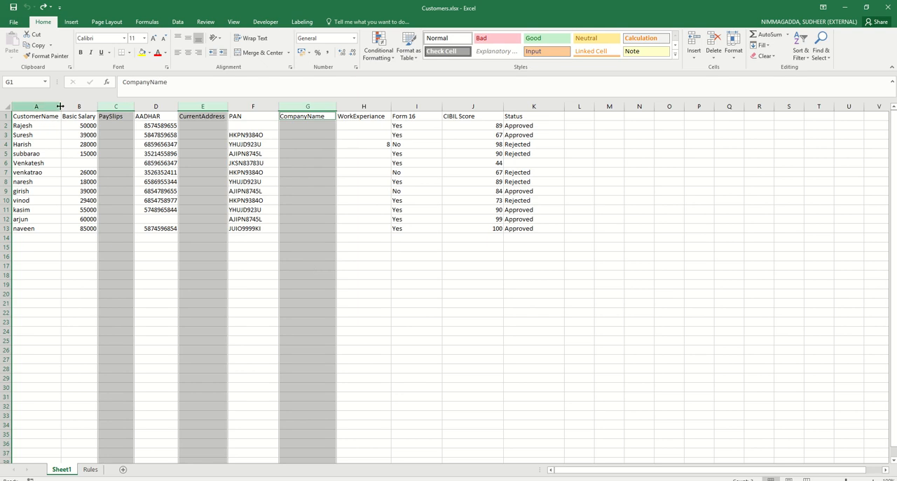
{"action": "left_click", "coordinate": [416, 106]}
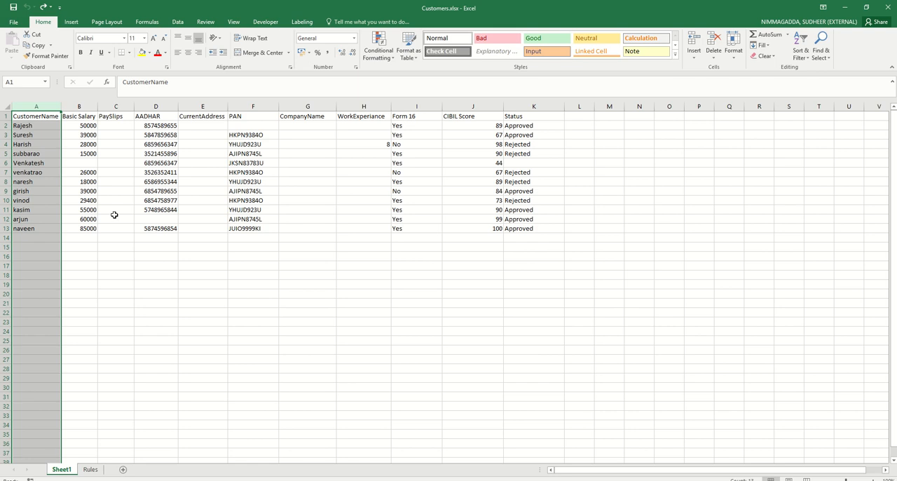
{"action": "mouse_move", "coordinate": [57, 130]}
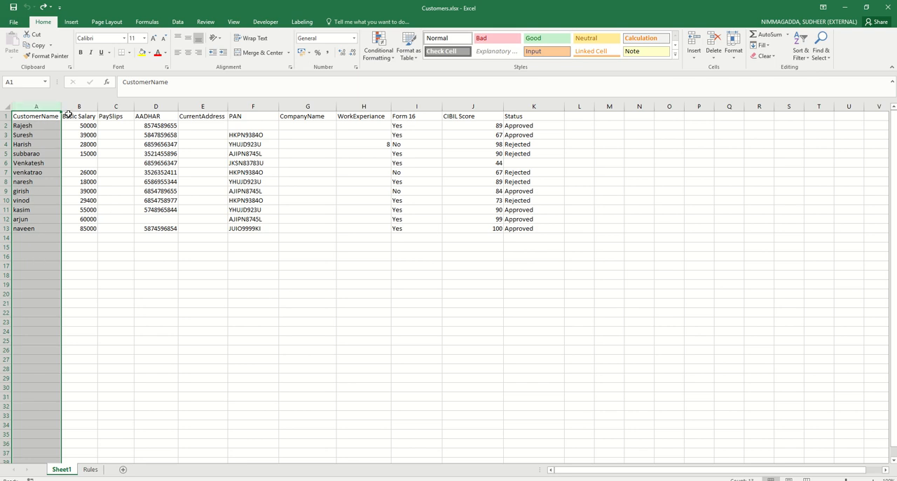
{"action": "left_click", "coordinate": [78, 107]}
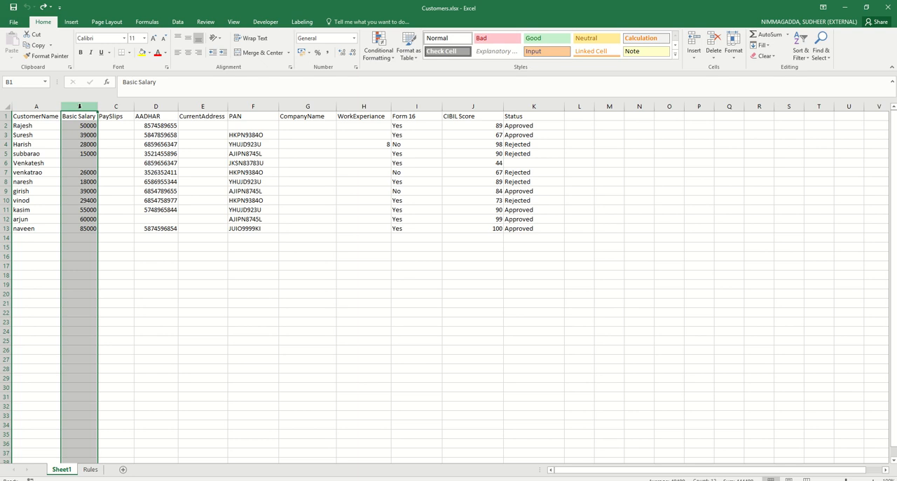
{"action": "left_click", "coordinate": [115, 107]}
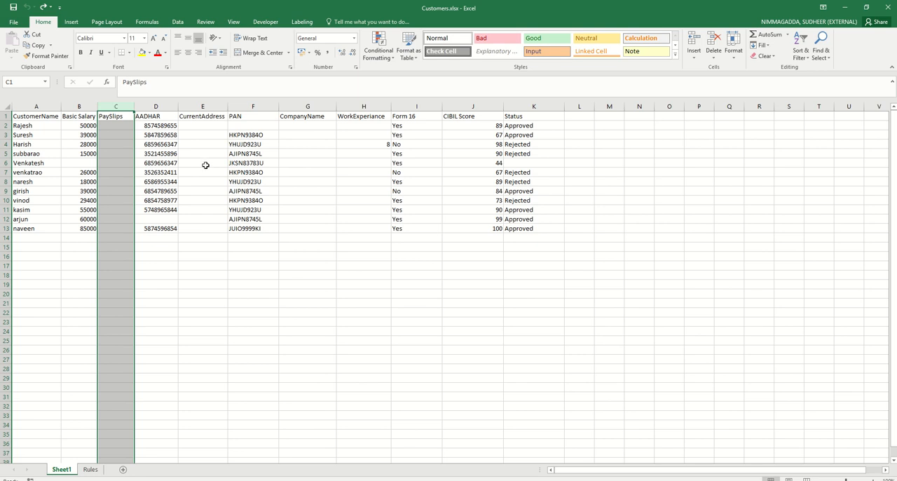
{"action": "mouse_move", "coordinate": [239, 165]}
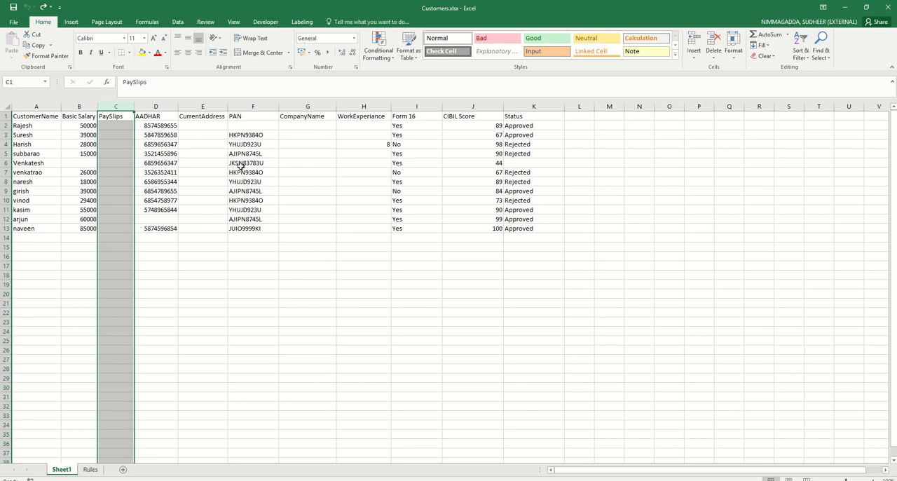
{"action": "left_click_drag", "start_coordinate": [307, 106], "coordinate": [363, 107]}
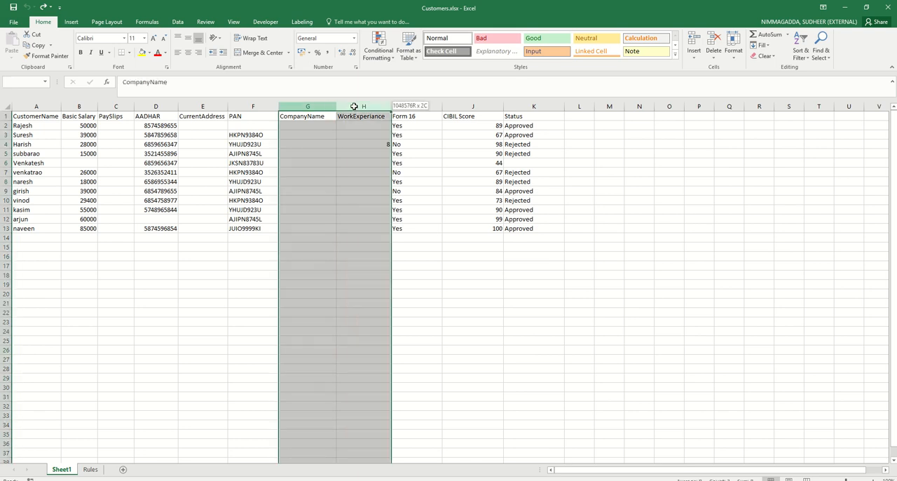
{"action": "left_click", "coordinate": [473, 237]}
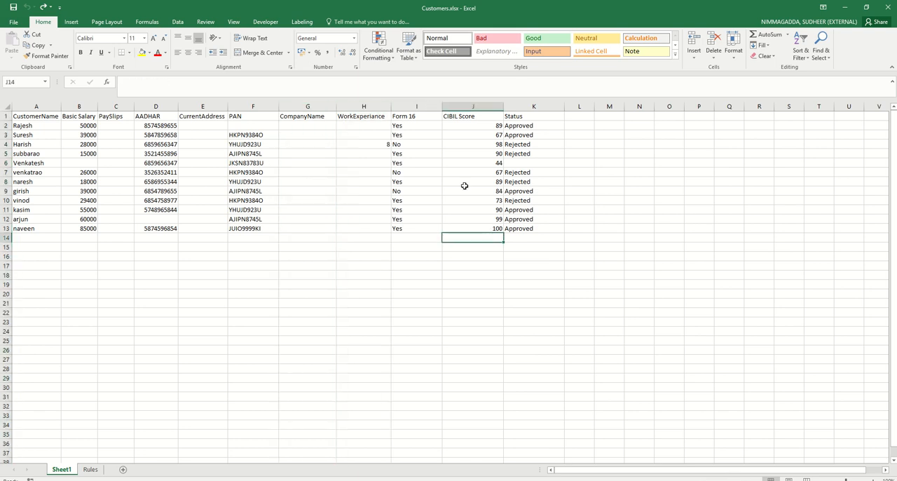